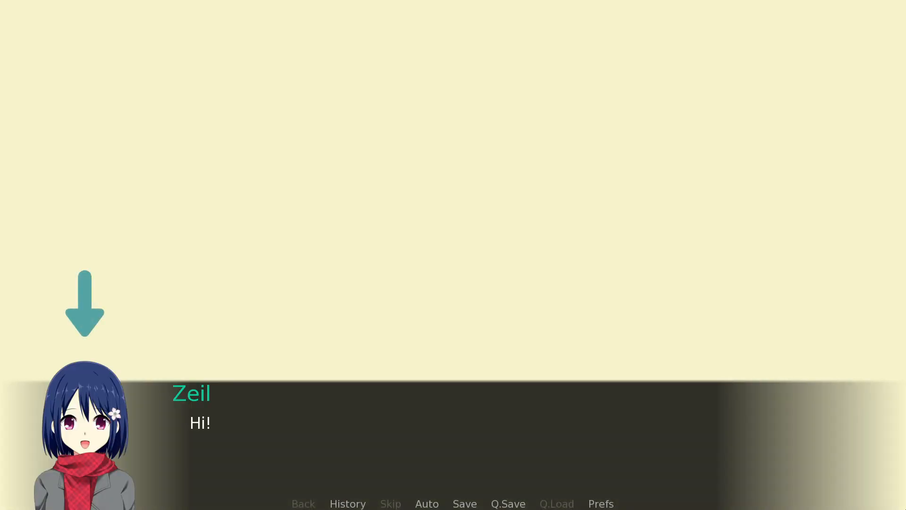
Switch from the running Ren'Py game window back to script.rpy in the editor
key("alt+tab")
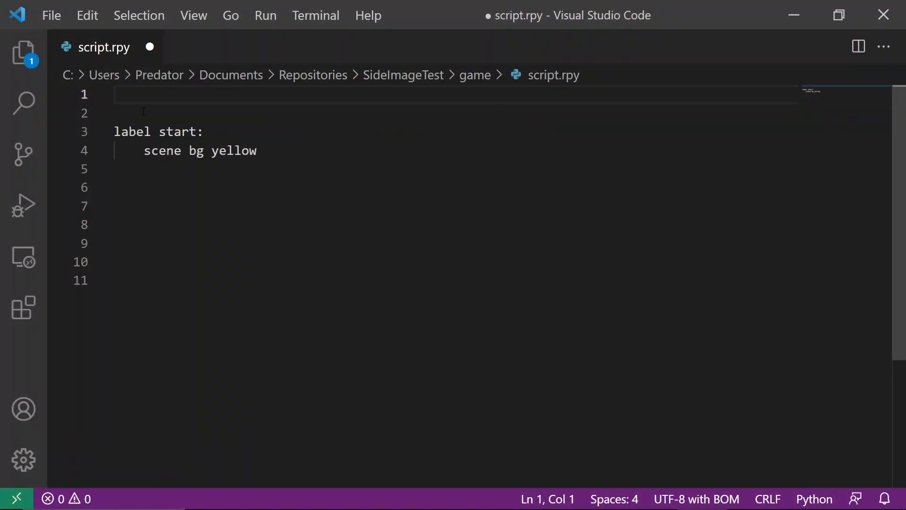
Add define z = Character("Zeil", image="zeil") on line 1 of script.rpy
type("define z = Charac")
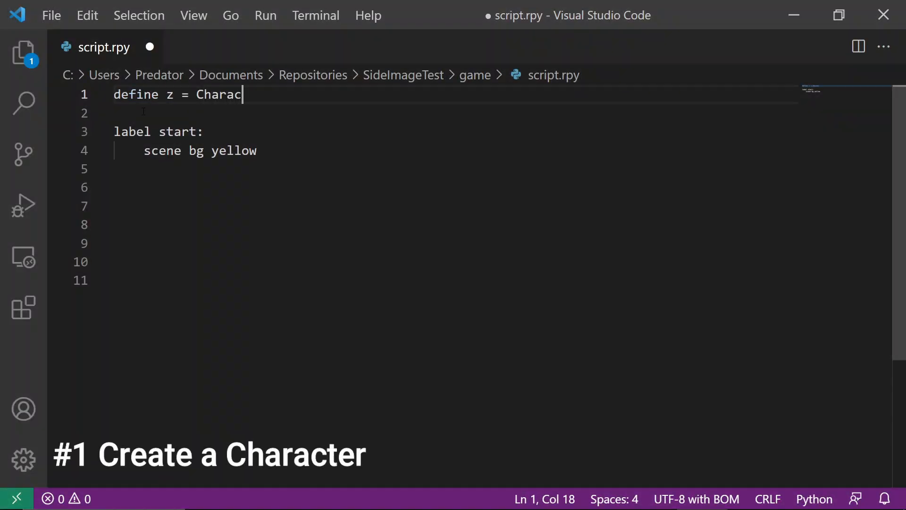
type("ter(\"Zeil\", image=\"zeil\")")
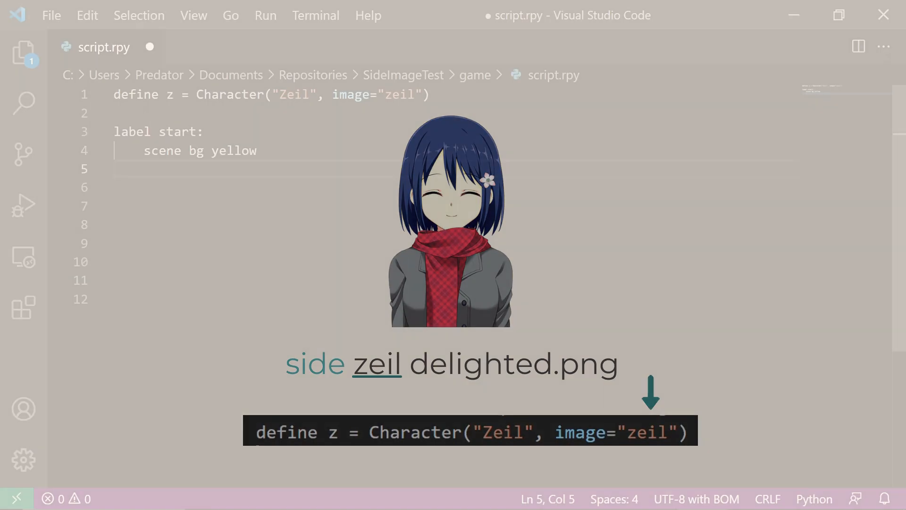
Add the line z delighted "I am happy!" under scene bg yellow in the start label
type("z")
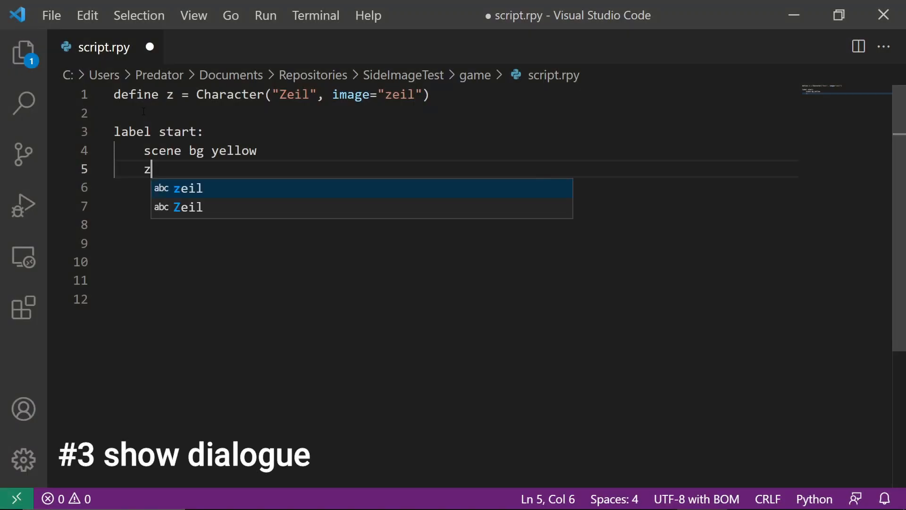
type("delighted \"I am")
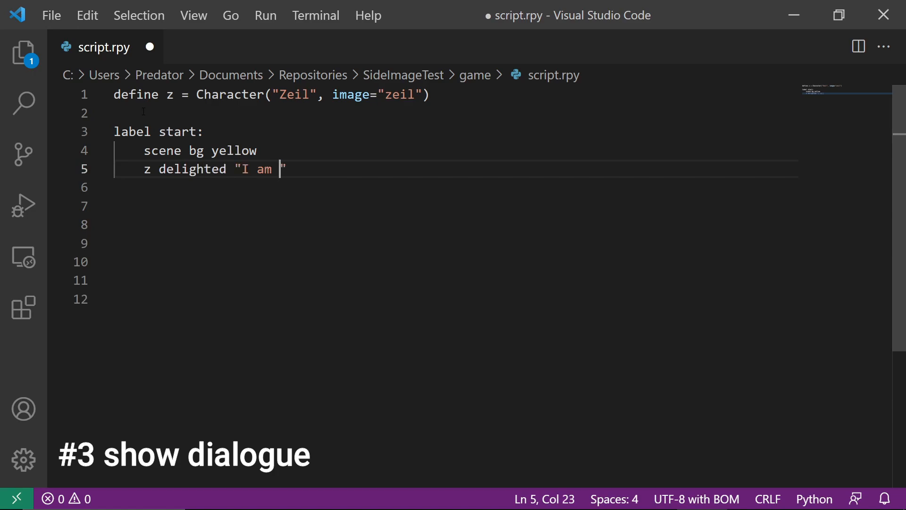
type("happy!")
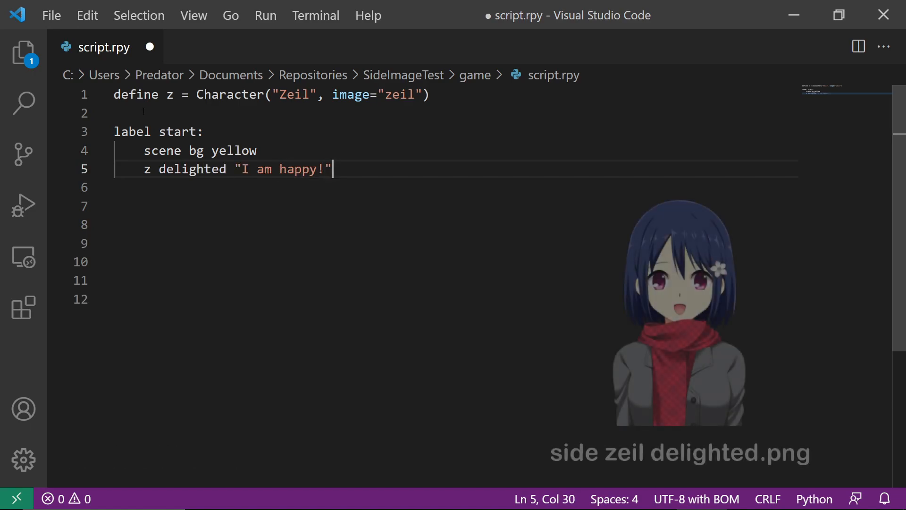